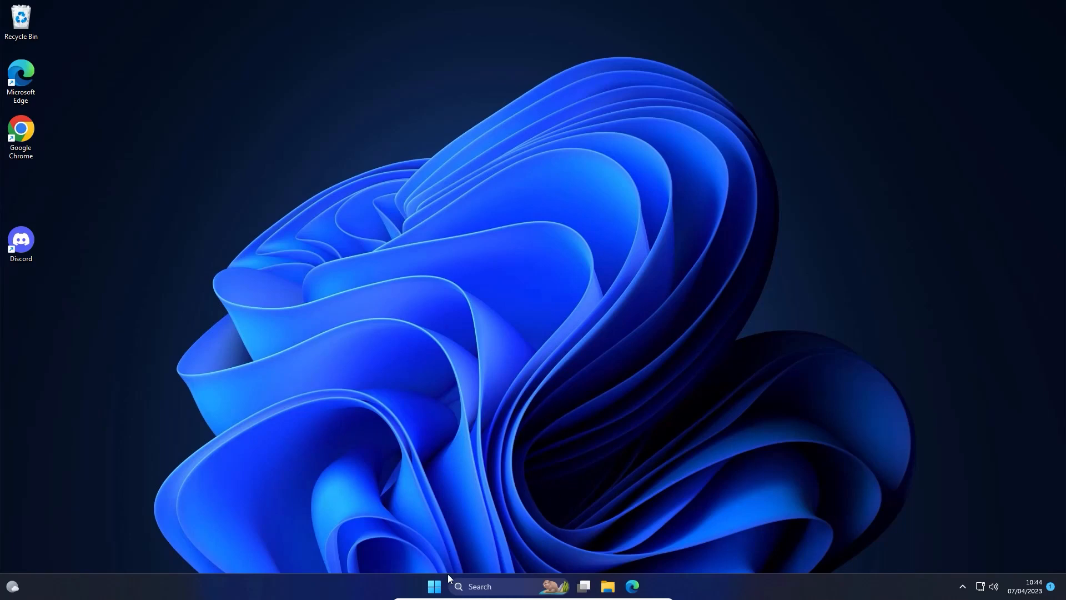
Search 'control' from Start so Control Panel appears as the best match
click(433, 587)
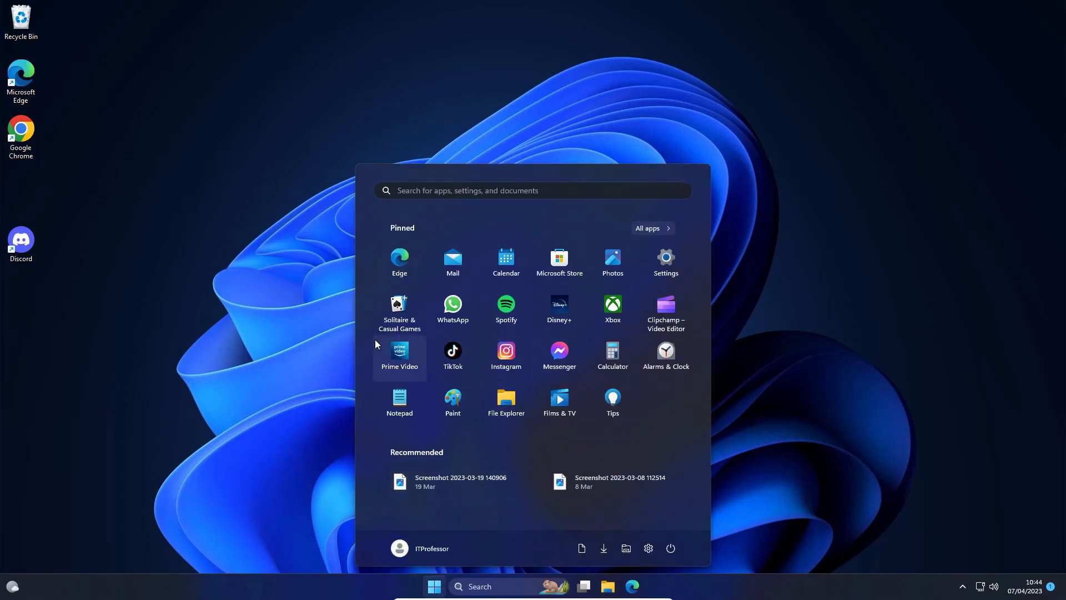
text(control)
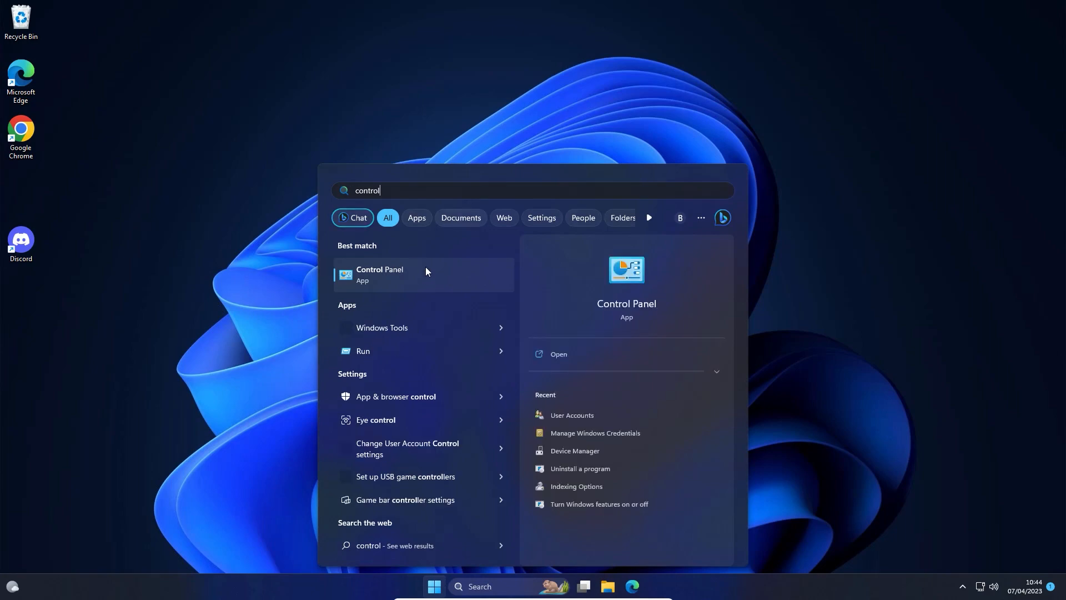
Launch Control Panel, briefly viewing it as large icons before returning to category view
click(380, 275)
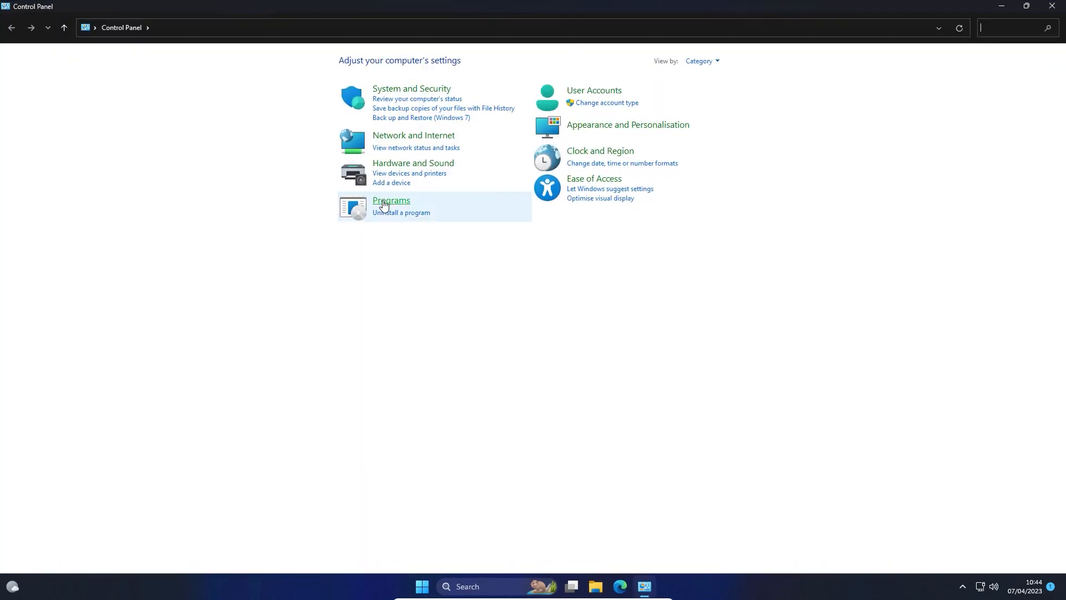
click(716, 61)
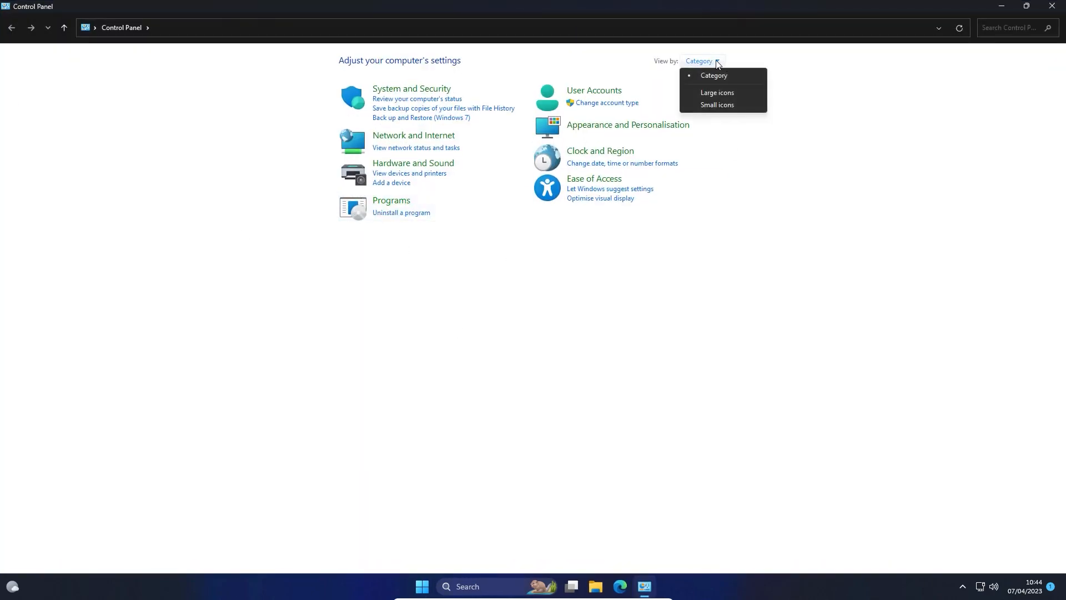
click(717, 92)
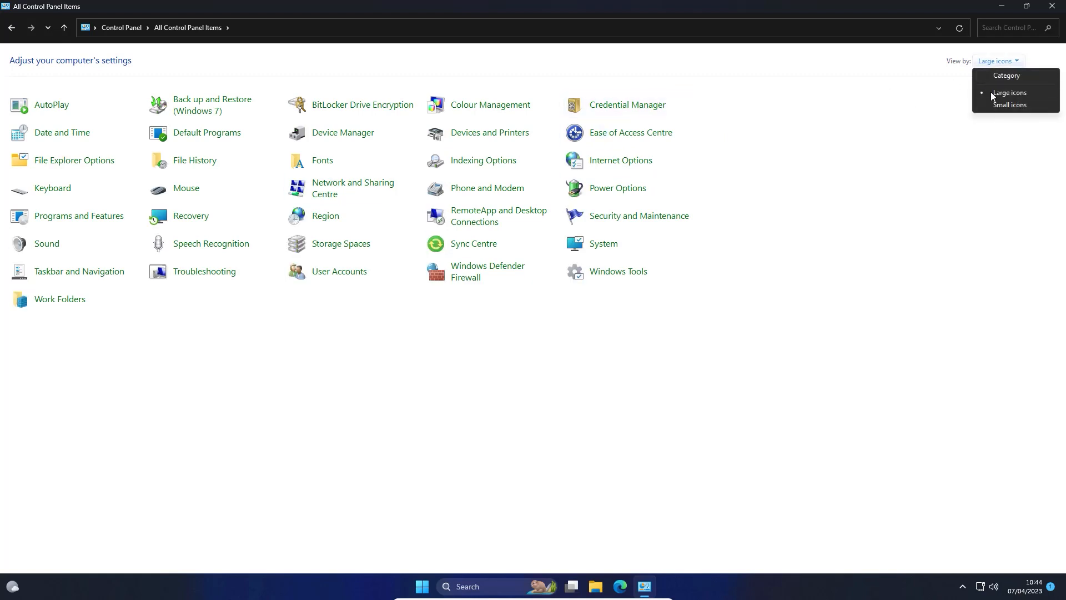
click(1006, 76)
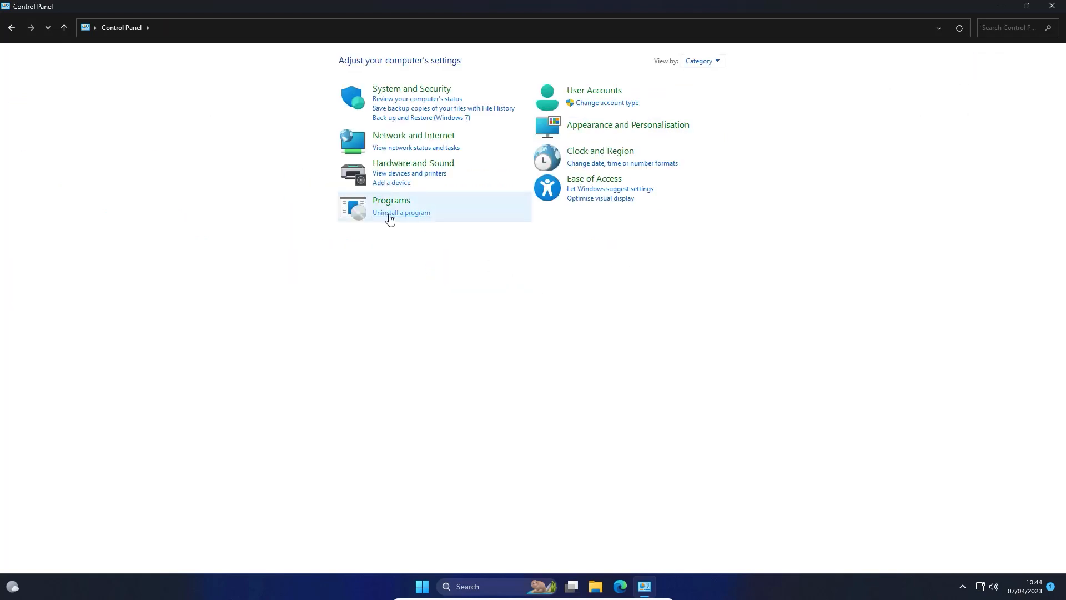
Reach Programs and Features and bring up 'Turn Windows features on or off'
click(401, 212)
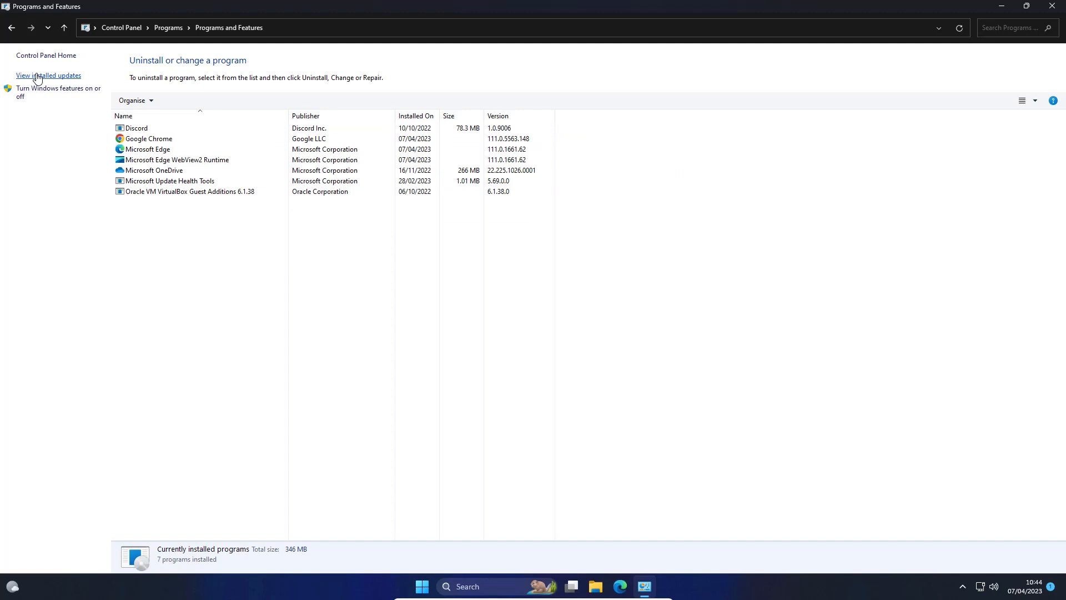
mouse_move(46, 98)
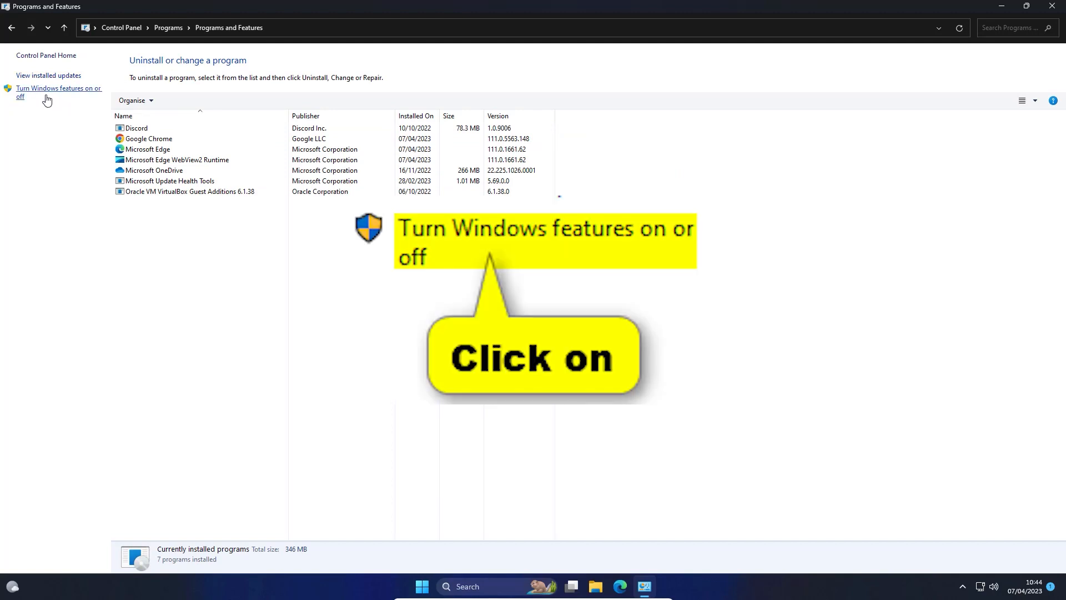
click(46, 96)
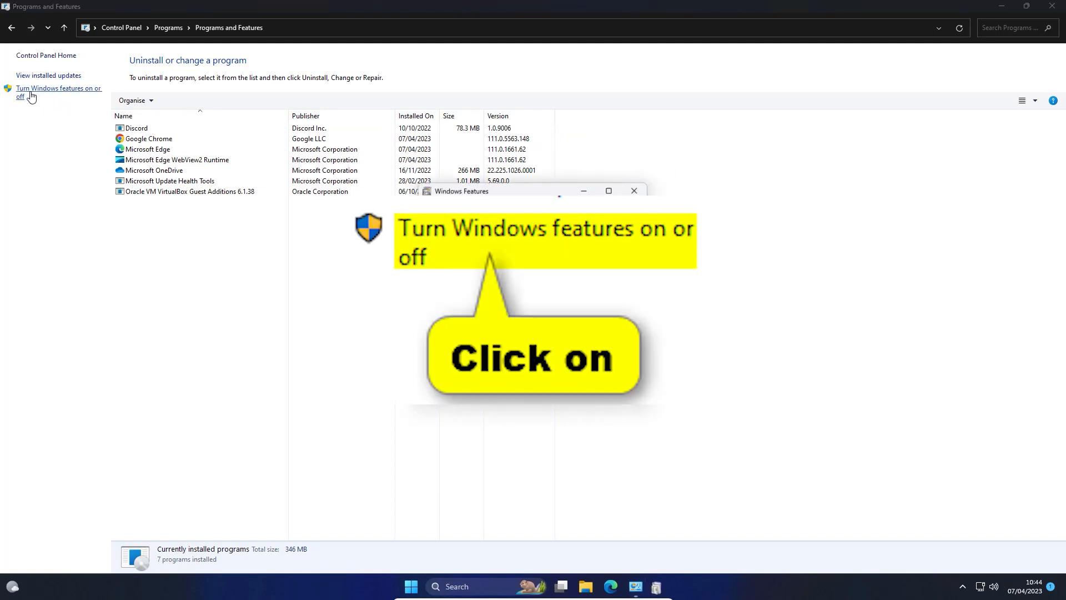
Tick Virtual Machine Platform in the Windows Features list
click(56, 89)
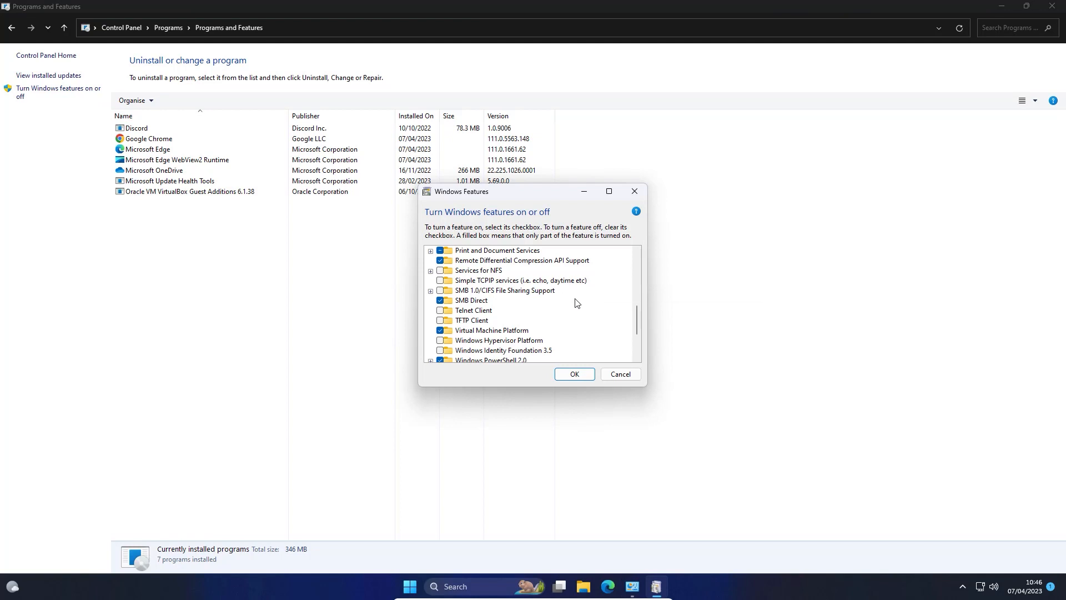
scroll(down, 3)
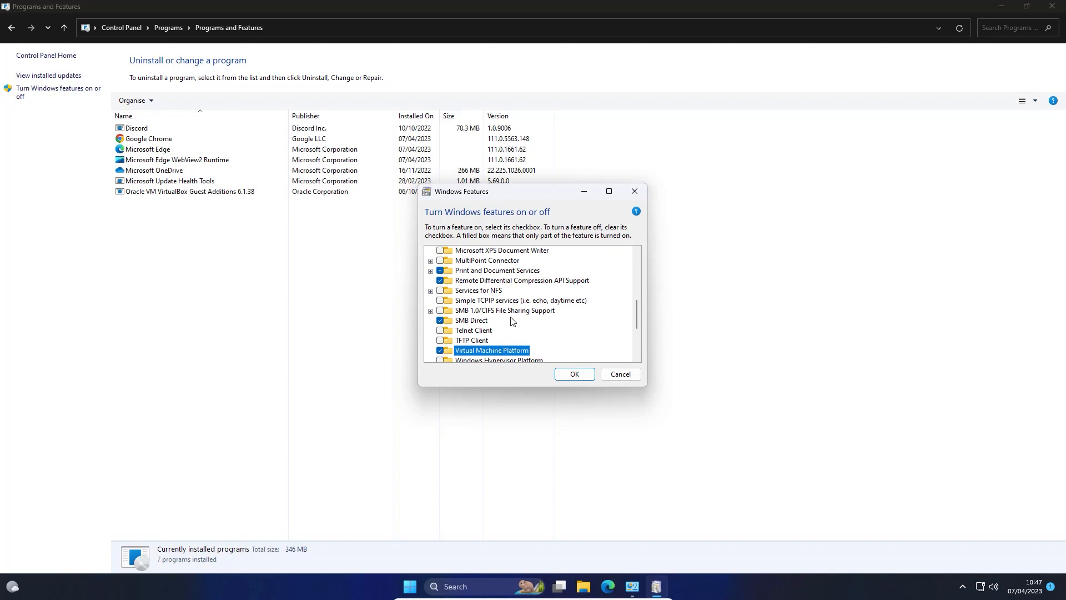
click(574, 373)
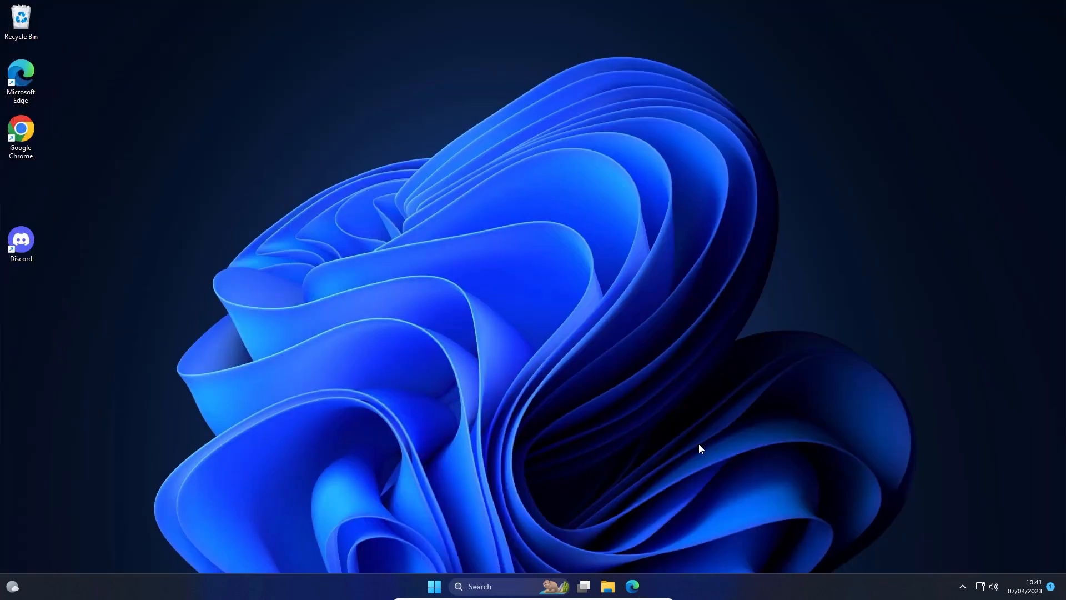
mouse_move(317, 261)
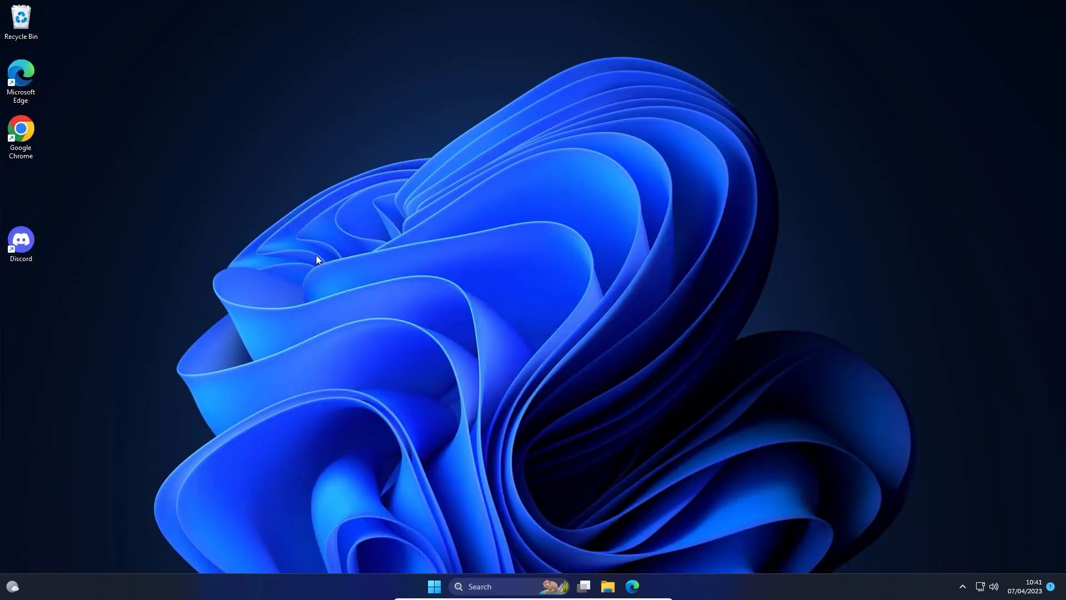
Search 're' from Start, reach Recovery options and restart via Advanced startup's Restart now
click(438, 586)
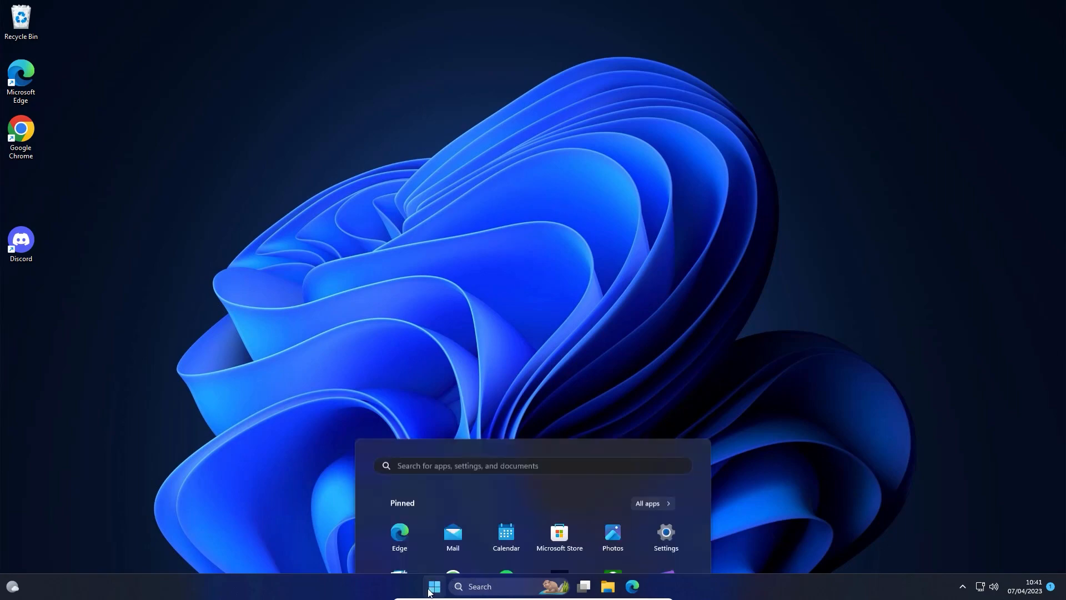
text(recovery)
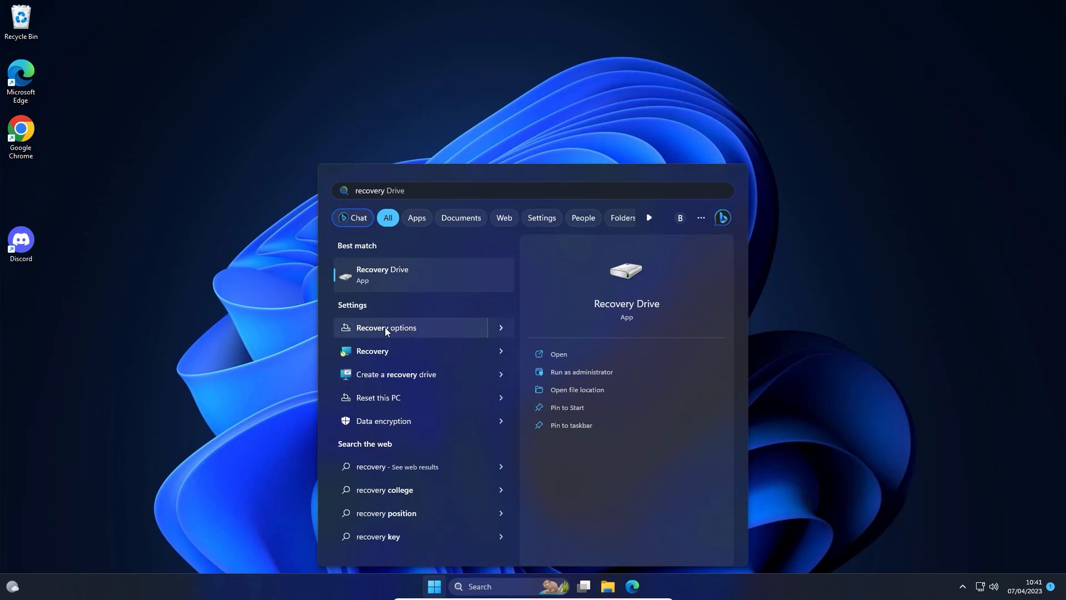
click(385, 327)
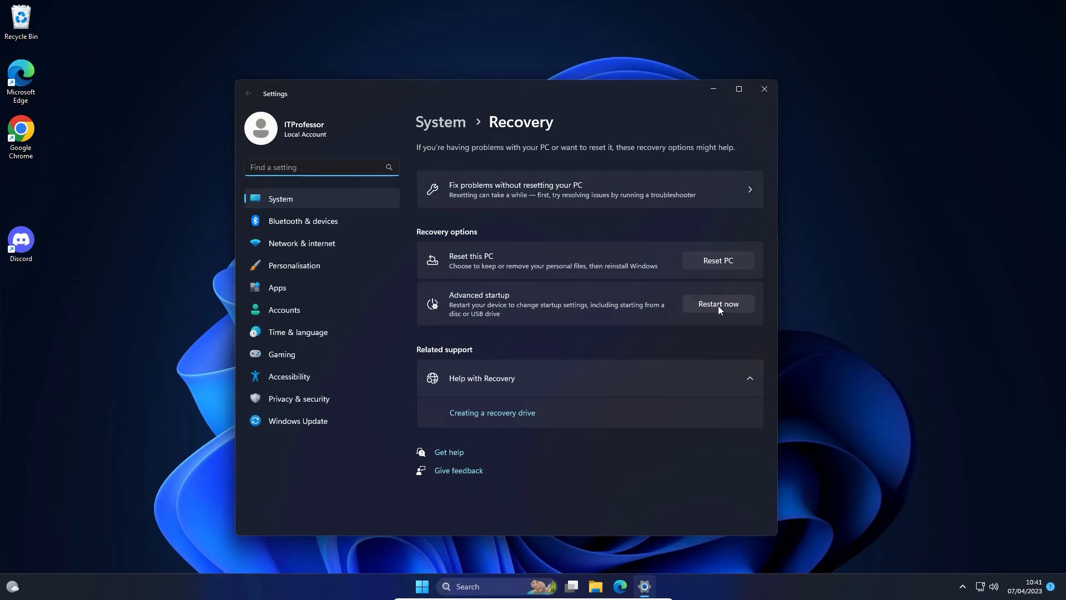
click(718, 303)
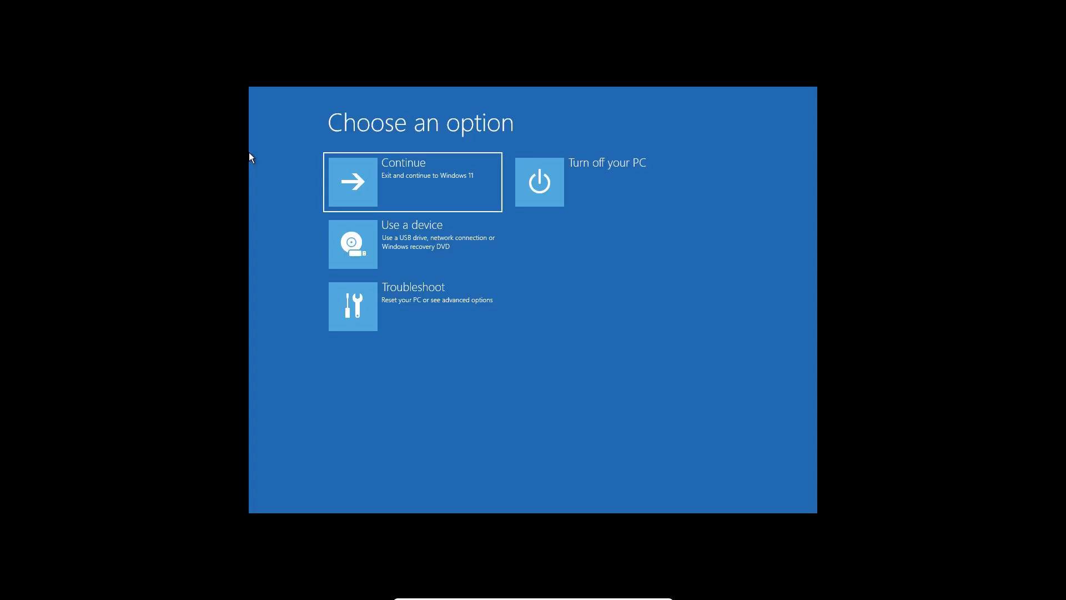
mouse_move(556, 367)
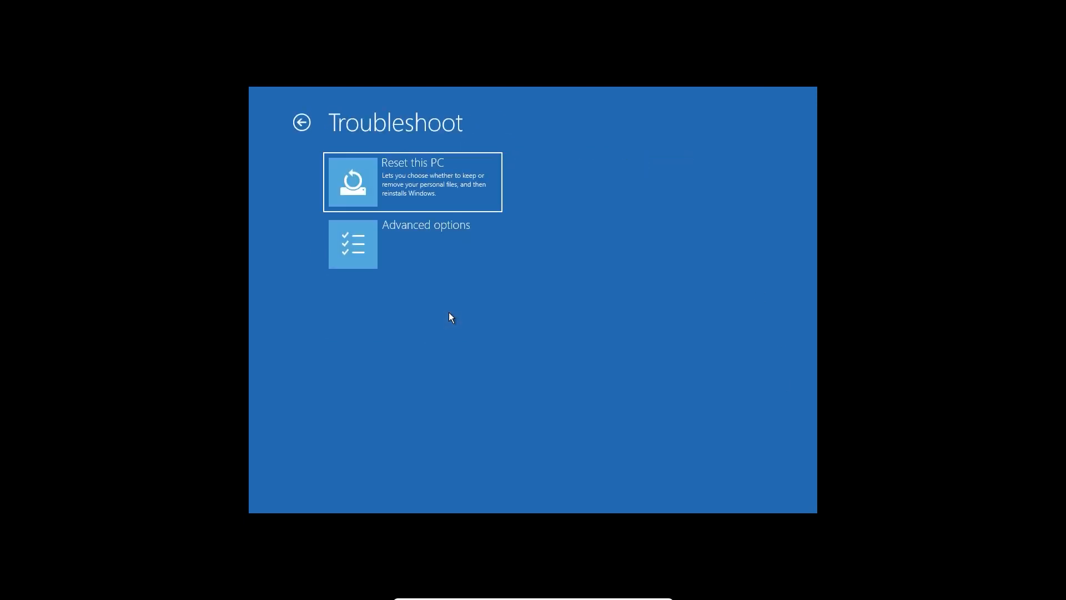
mouse_move(417, 251)
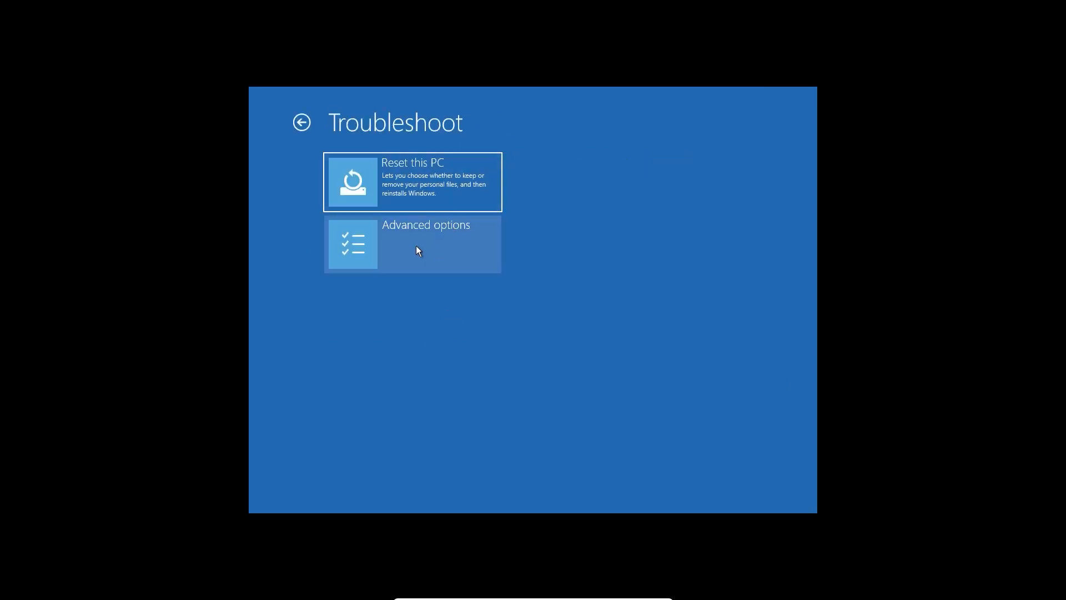
Go Troubleshoot > Advanced options > UEFI Firmware Settings and restart into firmware setup
click(418, 251)
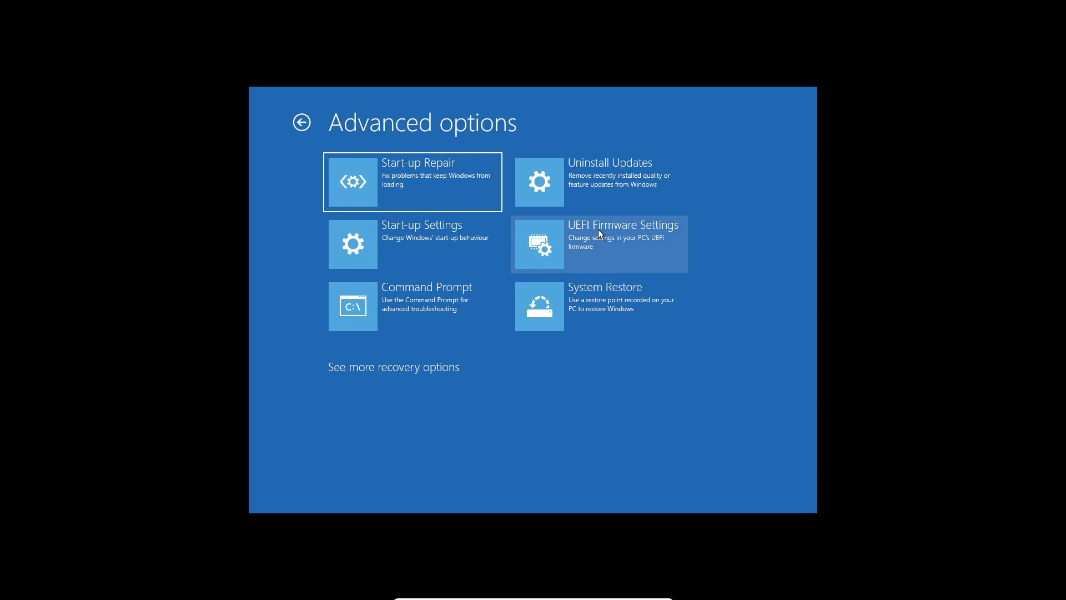
click(598, 243)
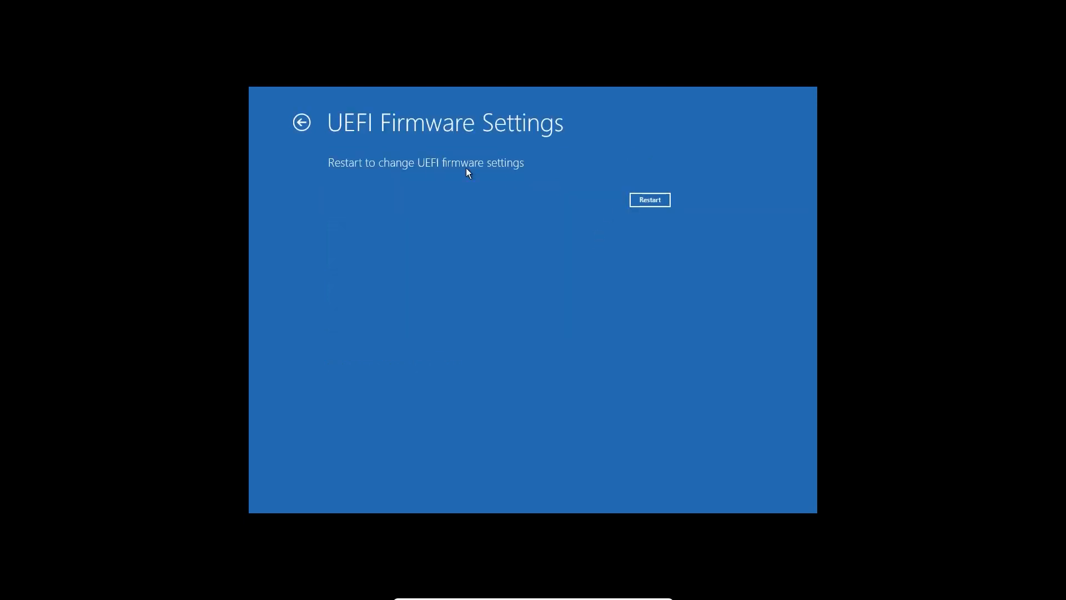
click(650, 200)
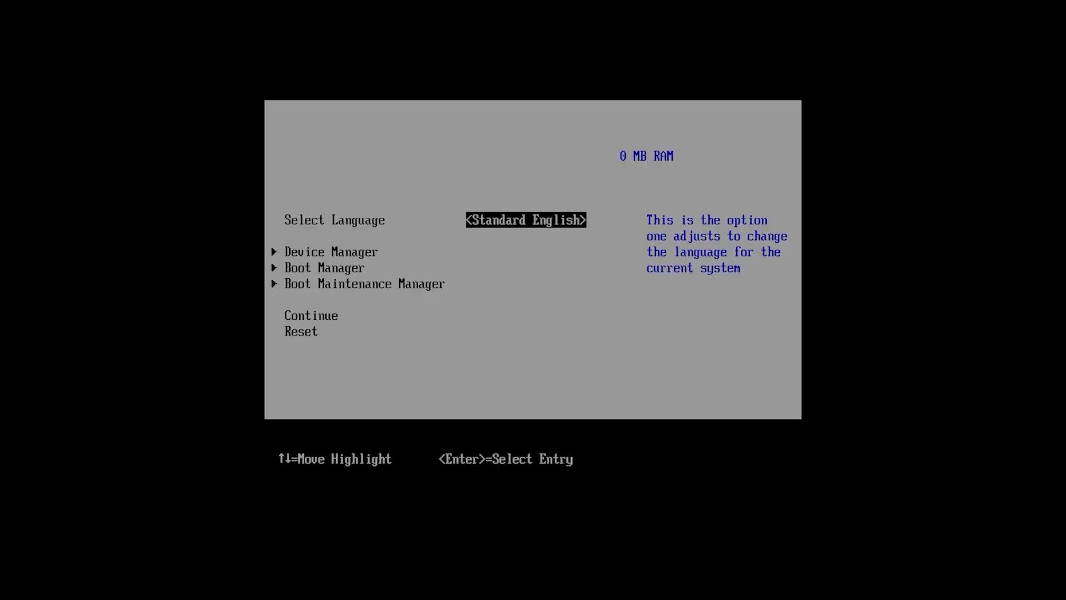